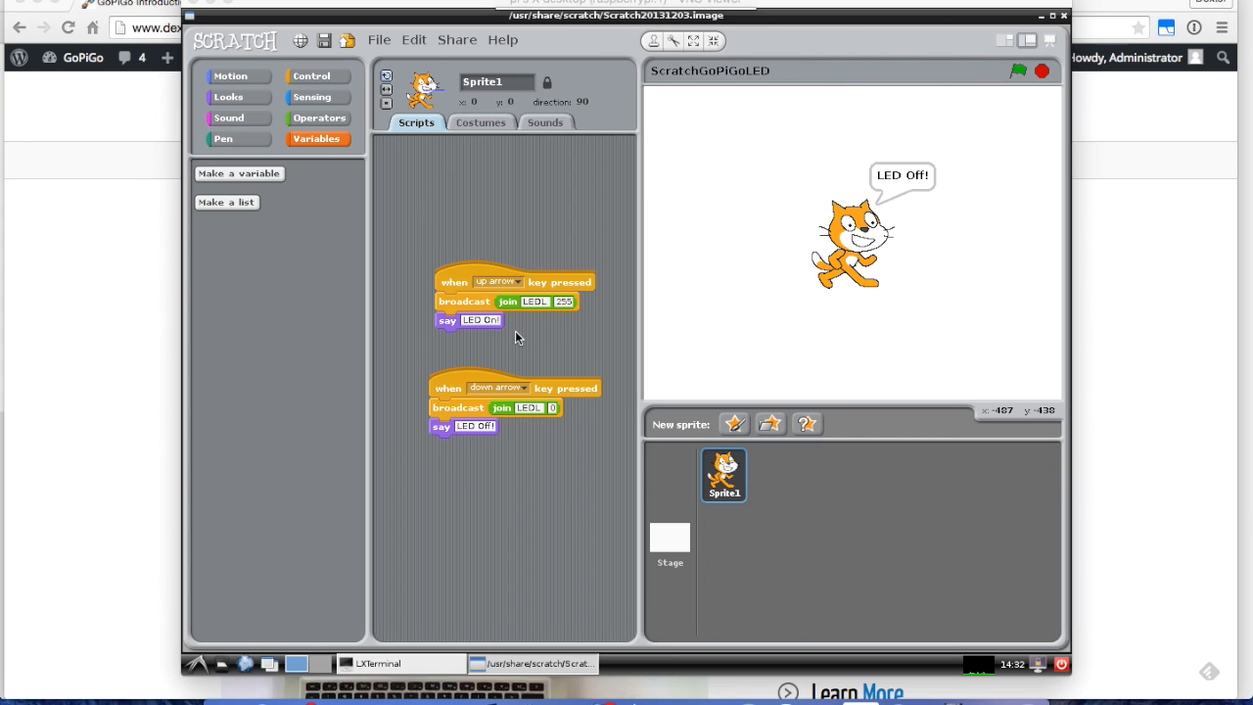
pyautogui.moveTo(734, 224)
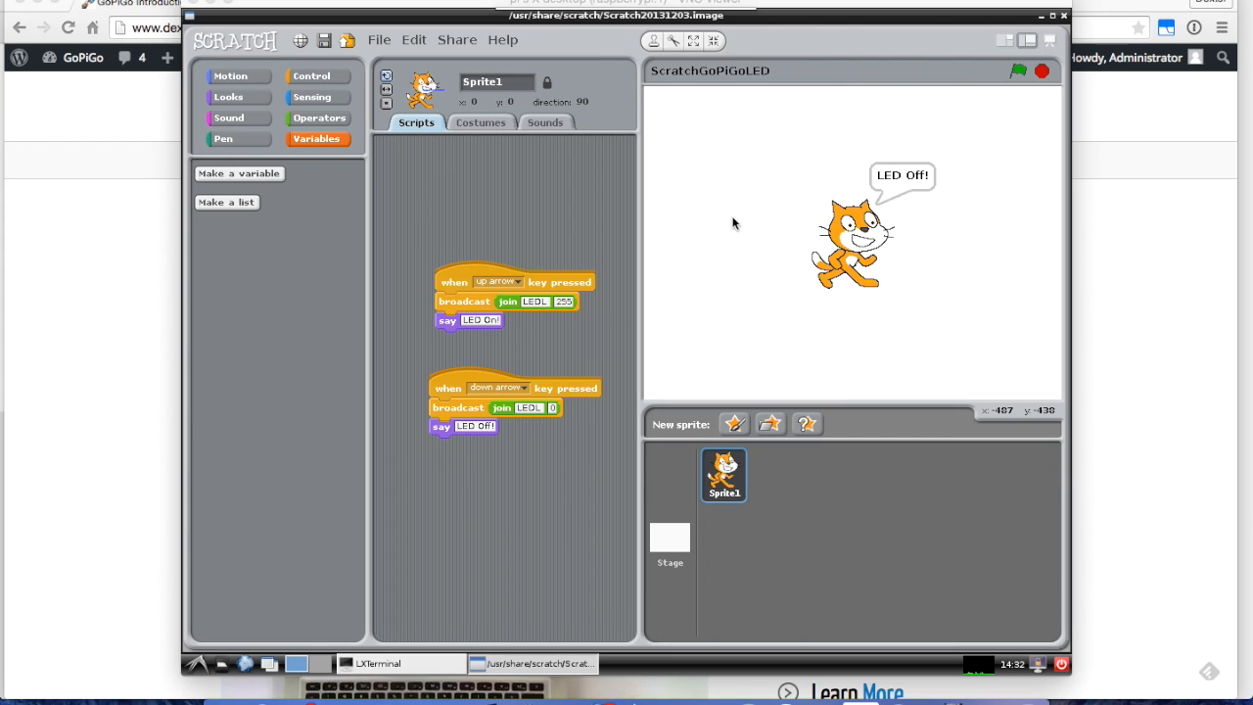
pyautogui.moveTo(958, 114)
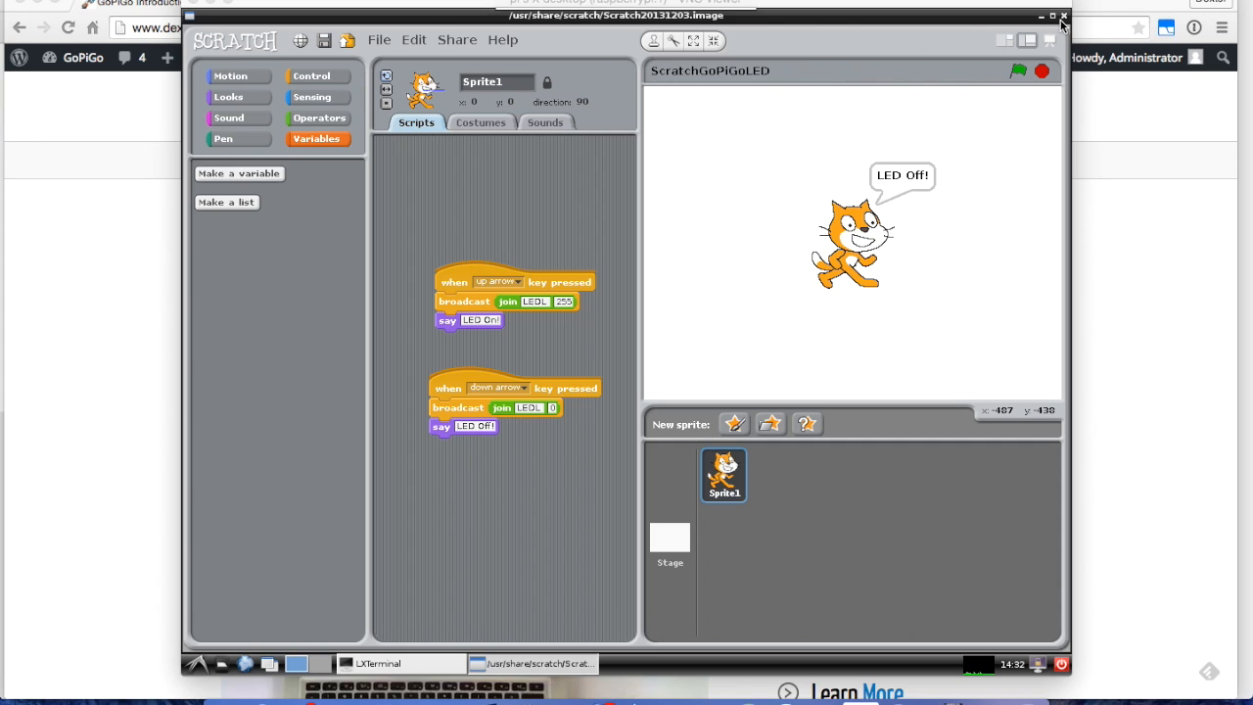
pyautogui.moveTo(1066, 24)
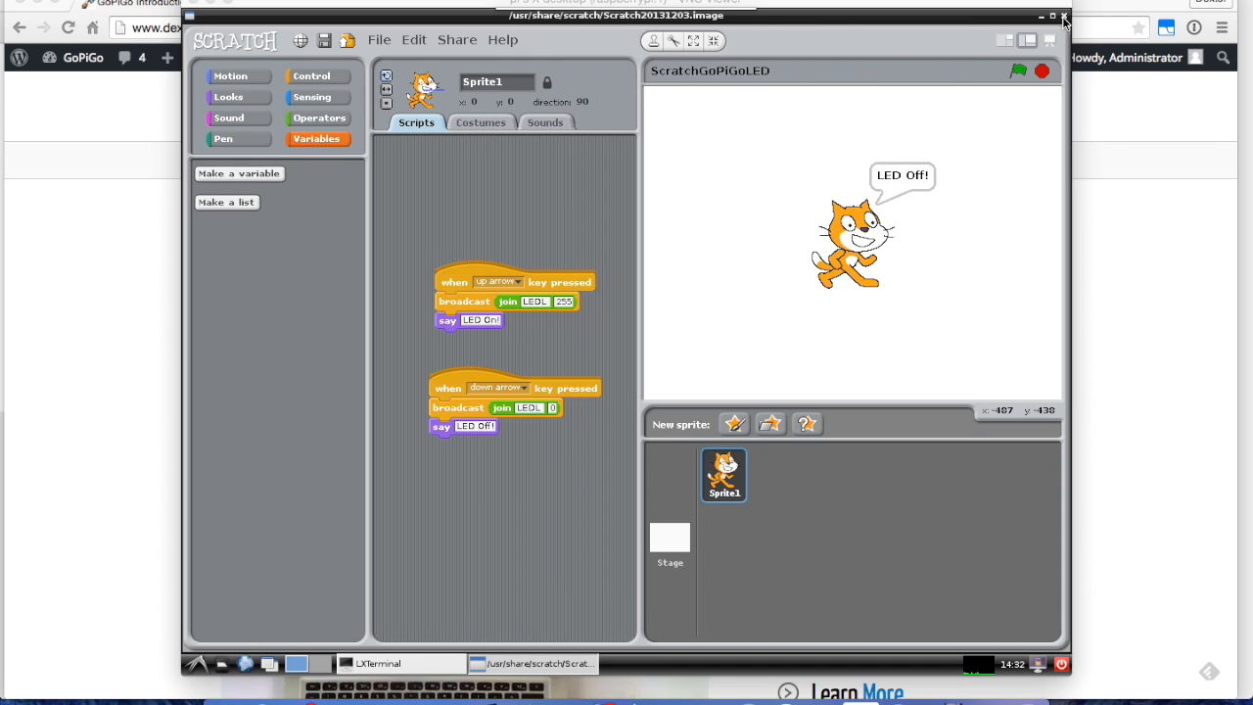
# Close the LED test project and browse GoPiGo > Software > Examples to the Scratch projects.
pyautogui.click(1063, 16)
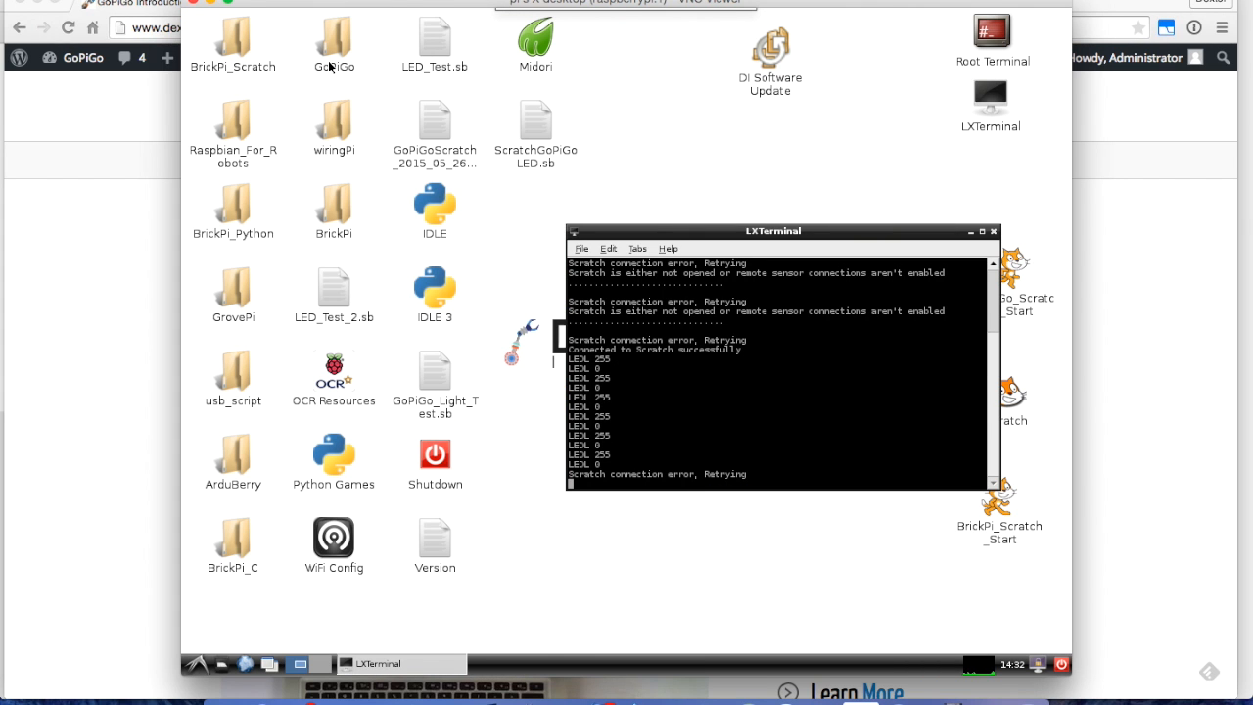
pyautogui.click(333, 39)
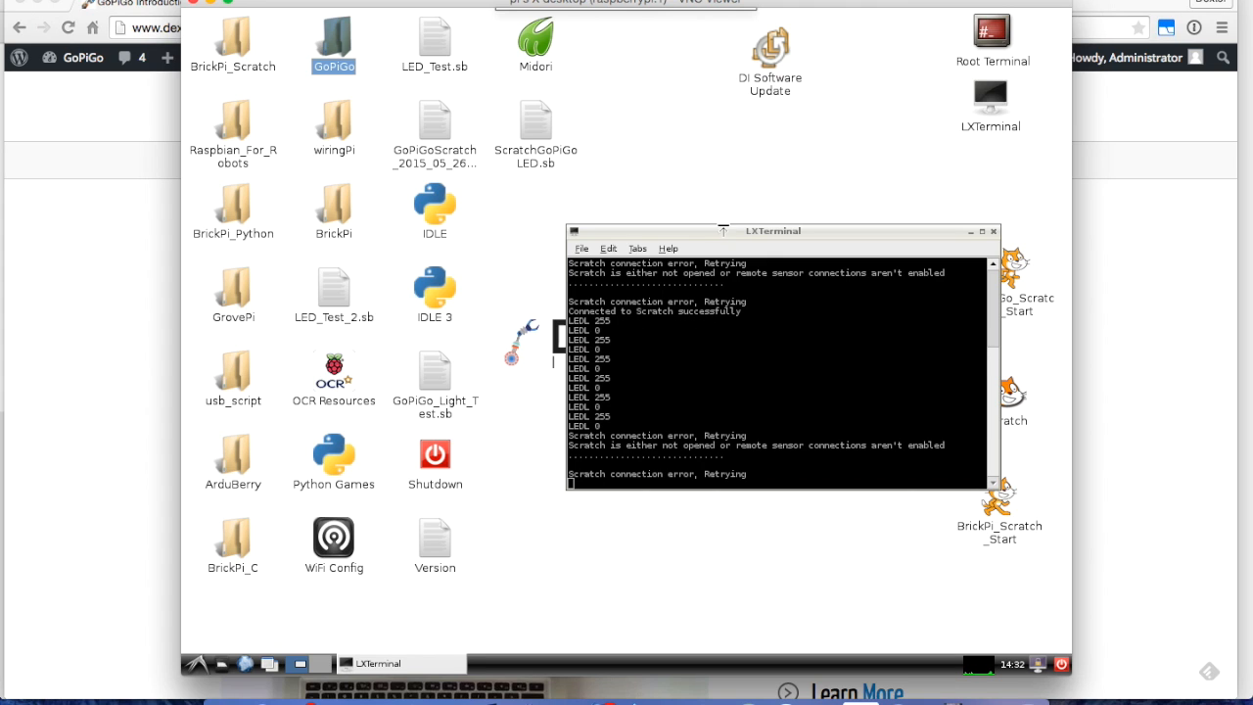
pyautogui.moveTo(337, 49)
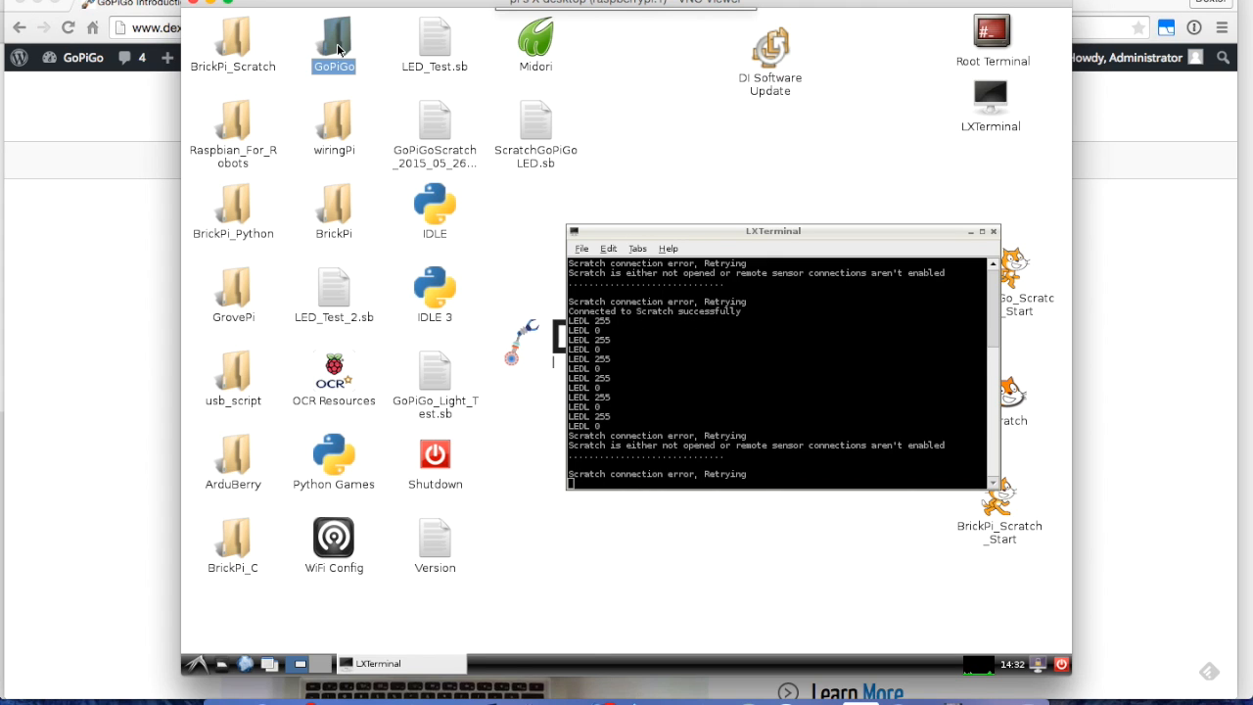
pyautogui.doubleClick(333, 39)
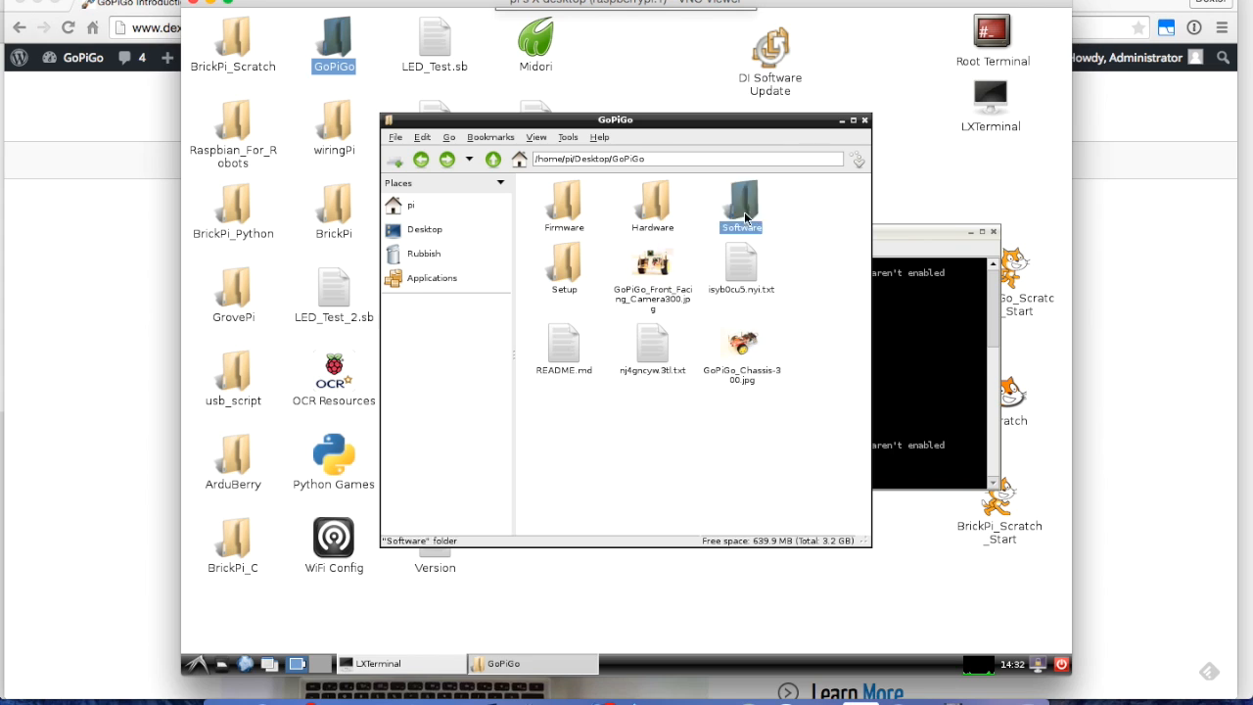
pyautogui.doubleClick(740, 200)
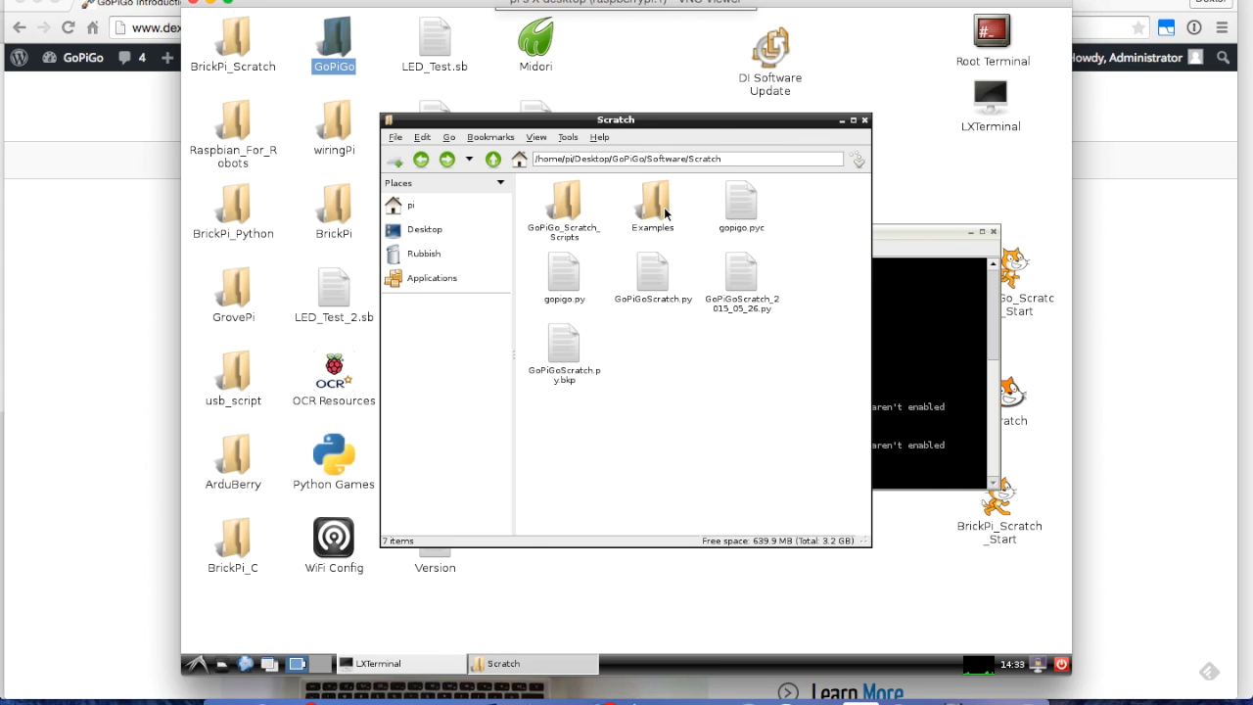
pyautogui.doubleClick(650, 200)
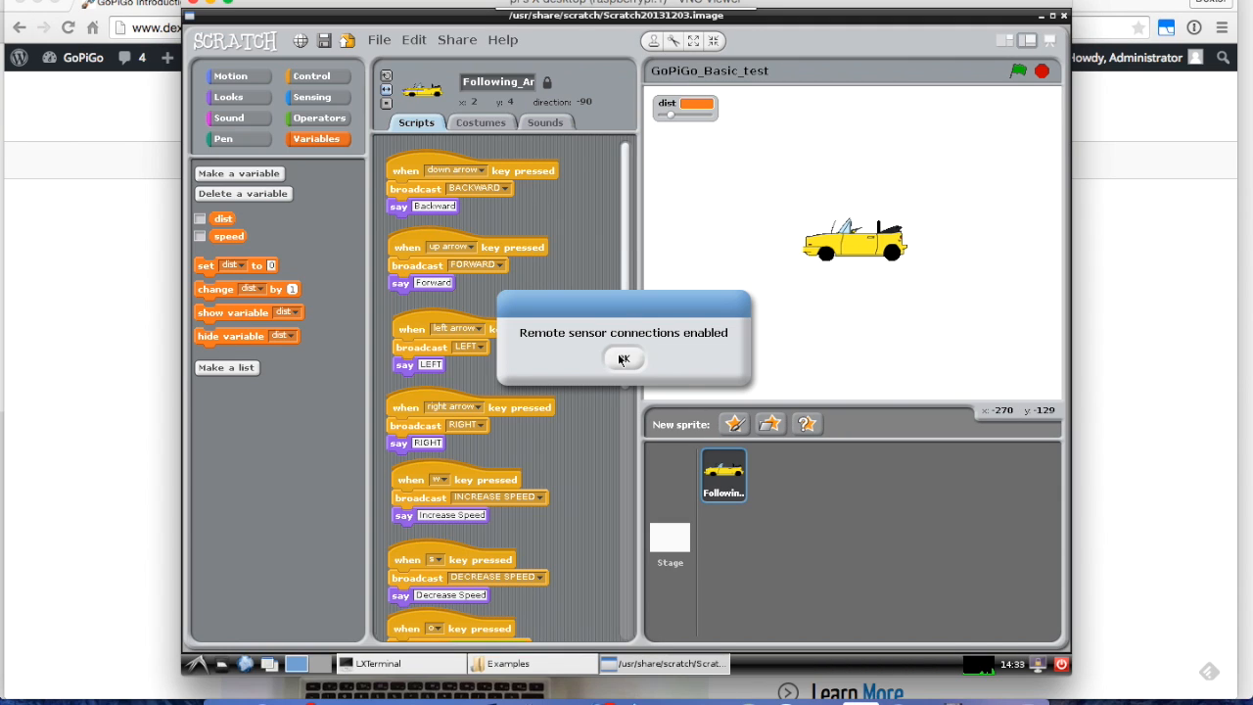
# Acknowledge the notice and scroll through the speed, LED, distance-move and stop key scripts.
pyautogui.click(625, 359)
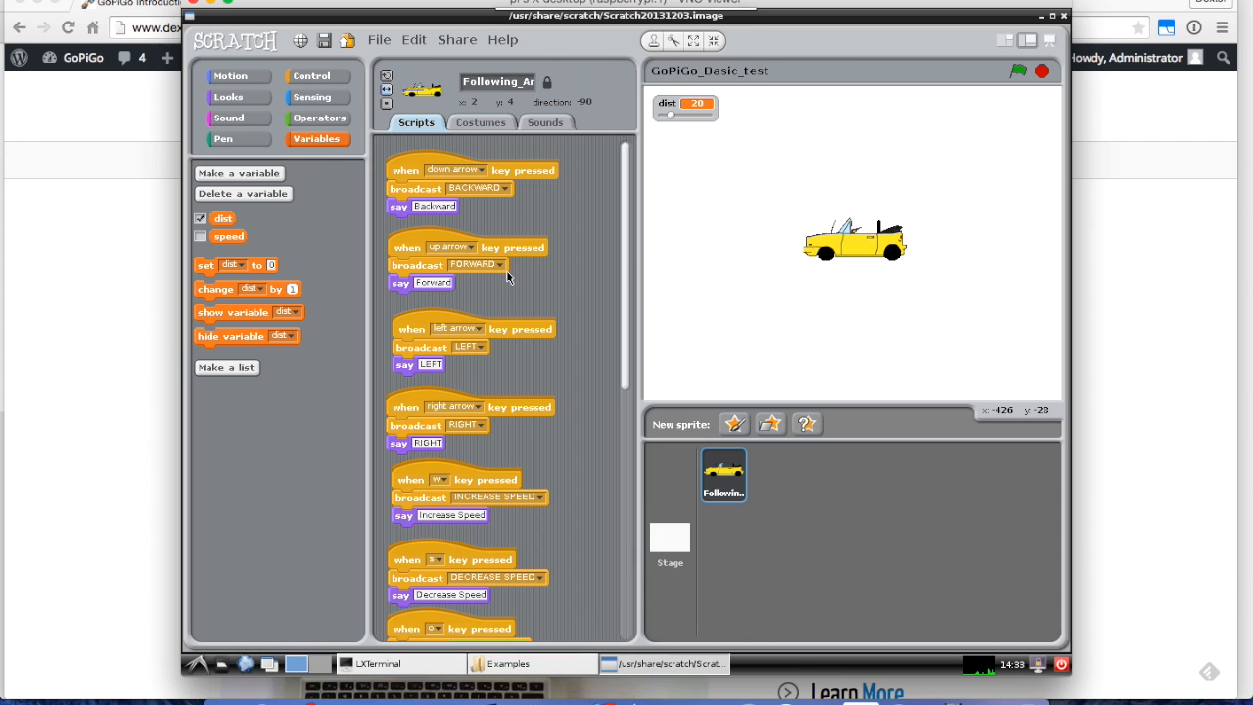
pyautogui.scroll(-3)
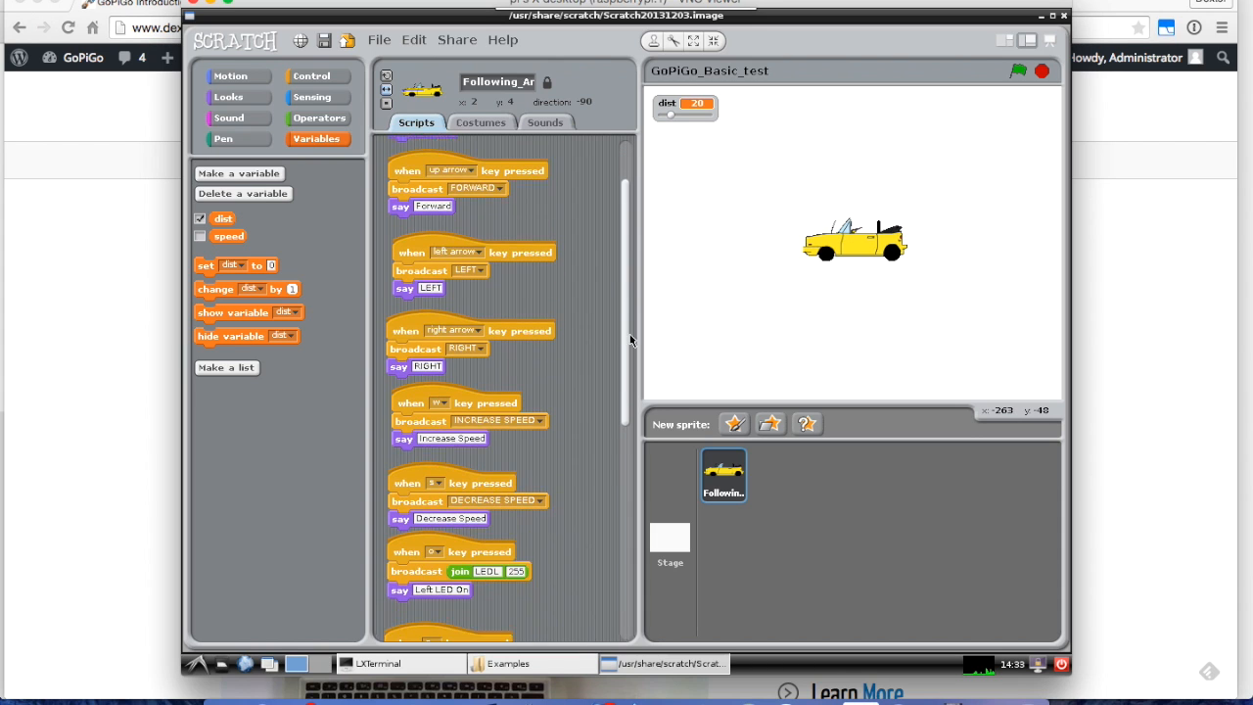
pyautogui.scroll(-3)
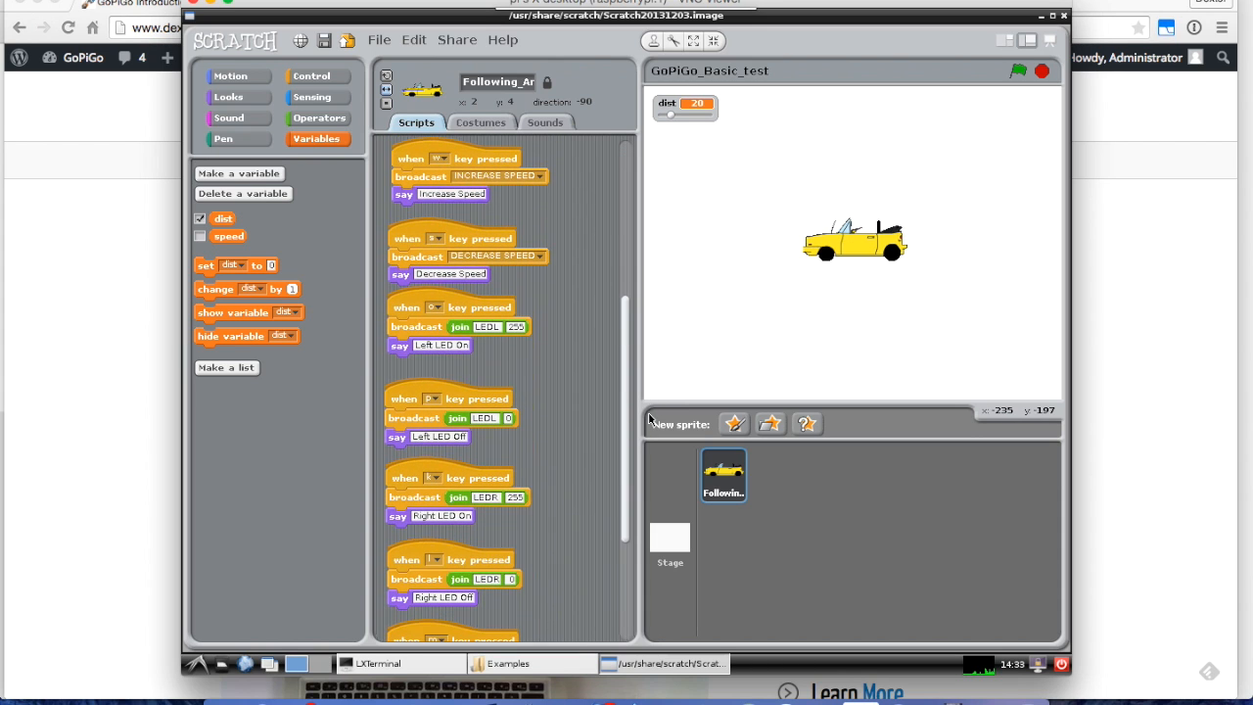
pyautogui.scroll(-3)
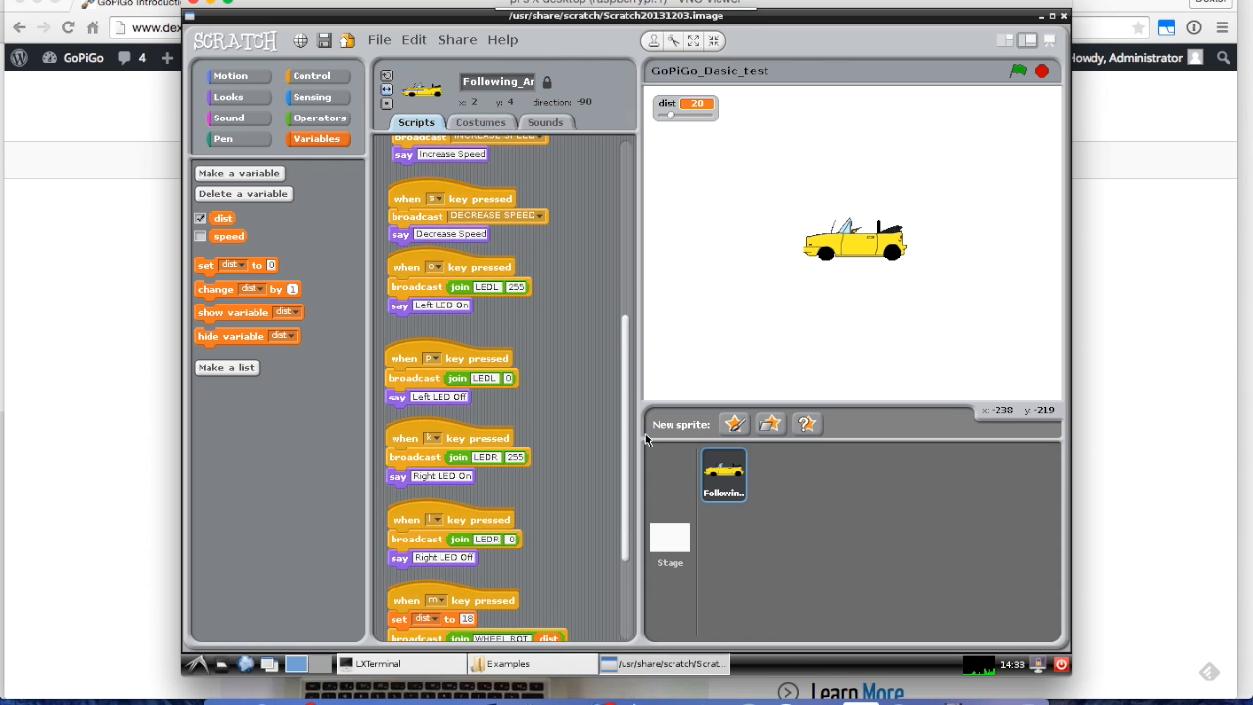
pyautogui.scroll(-3)
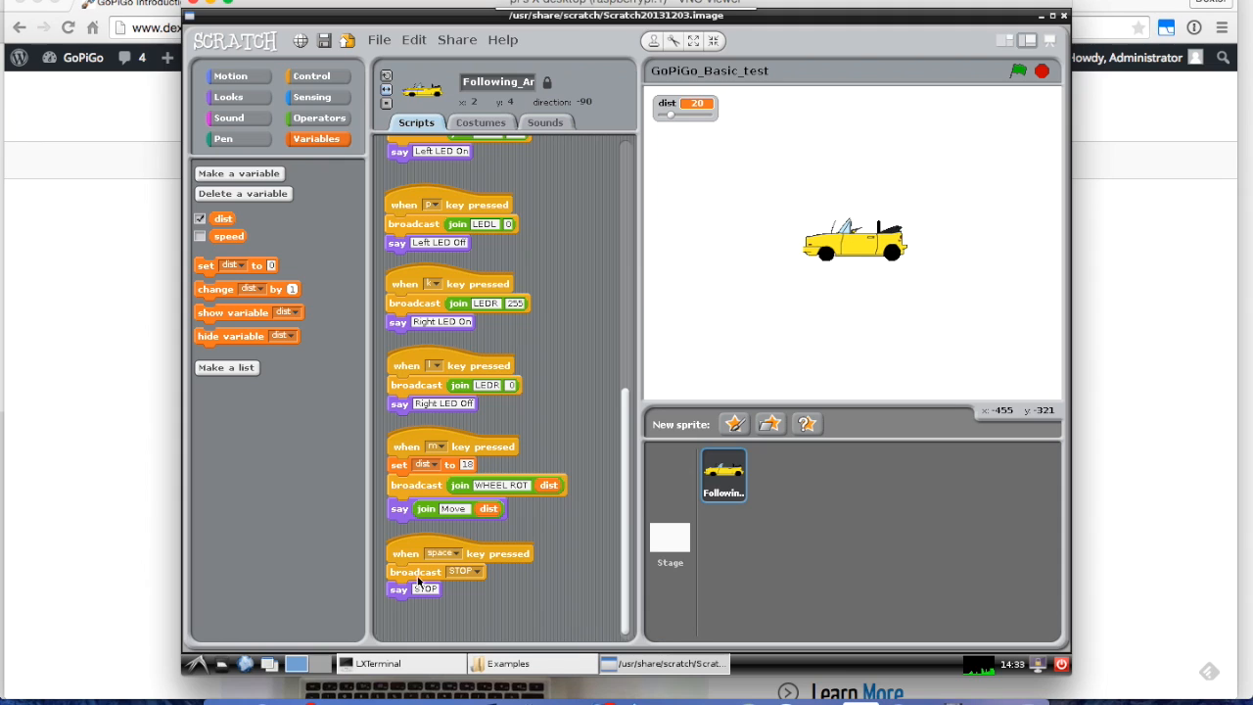
pyautogui.moveTo(840, 270)
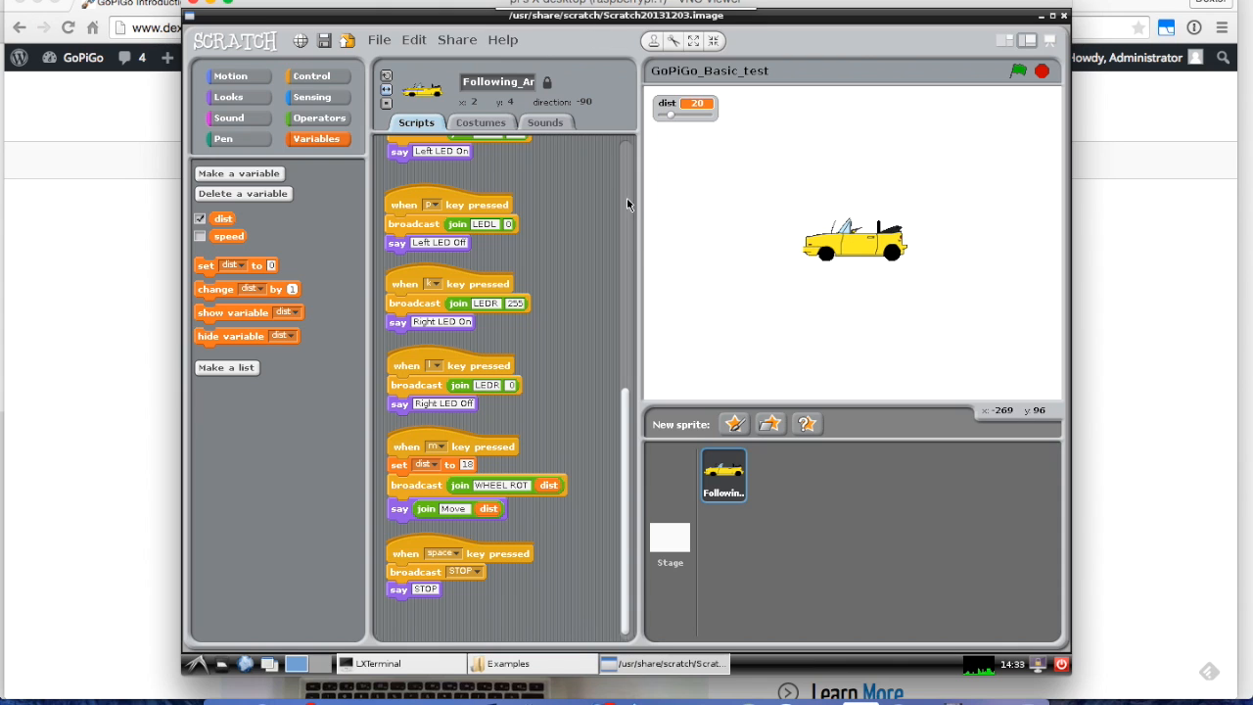
pyautogui.scroll(3)
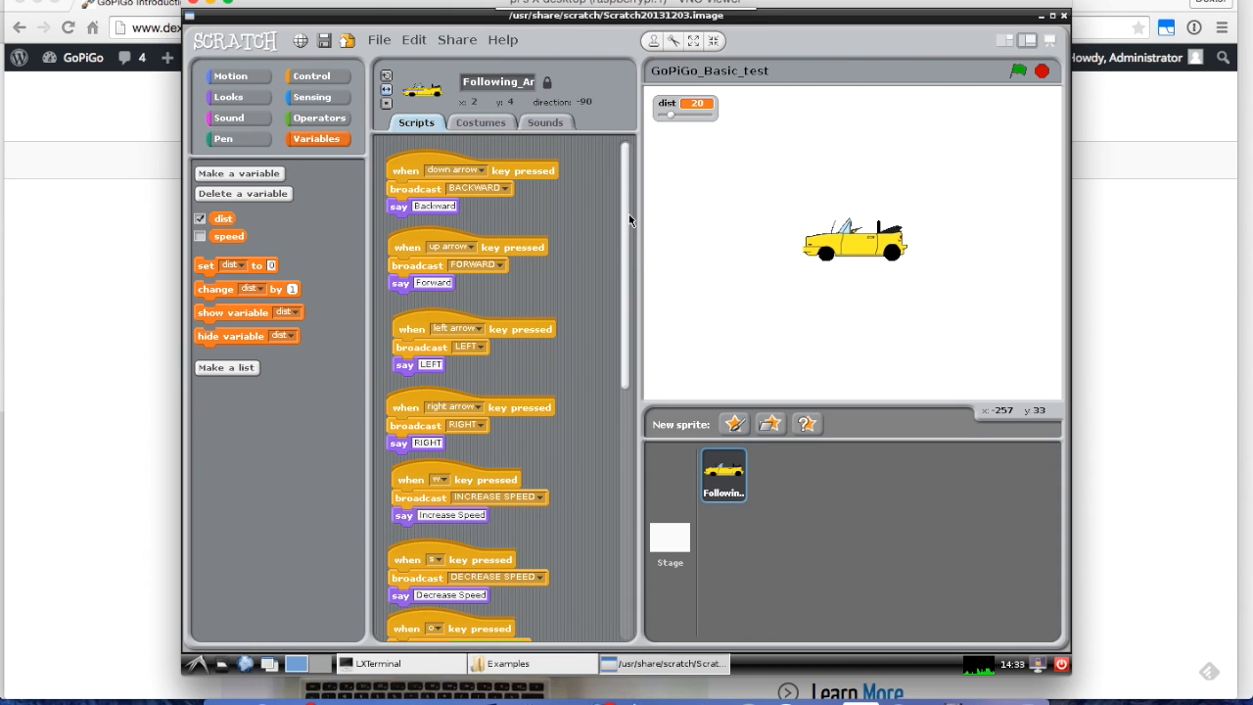
pyautogui.scroll(-3)
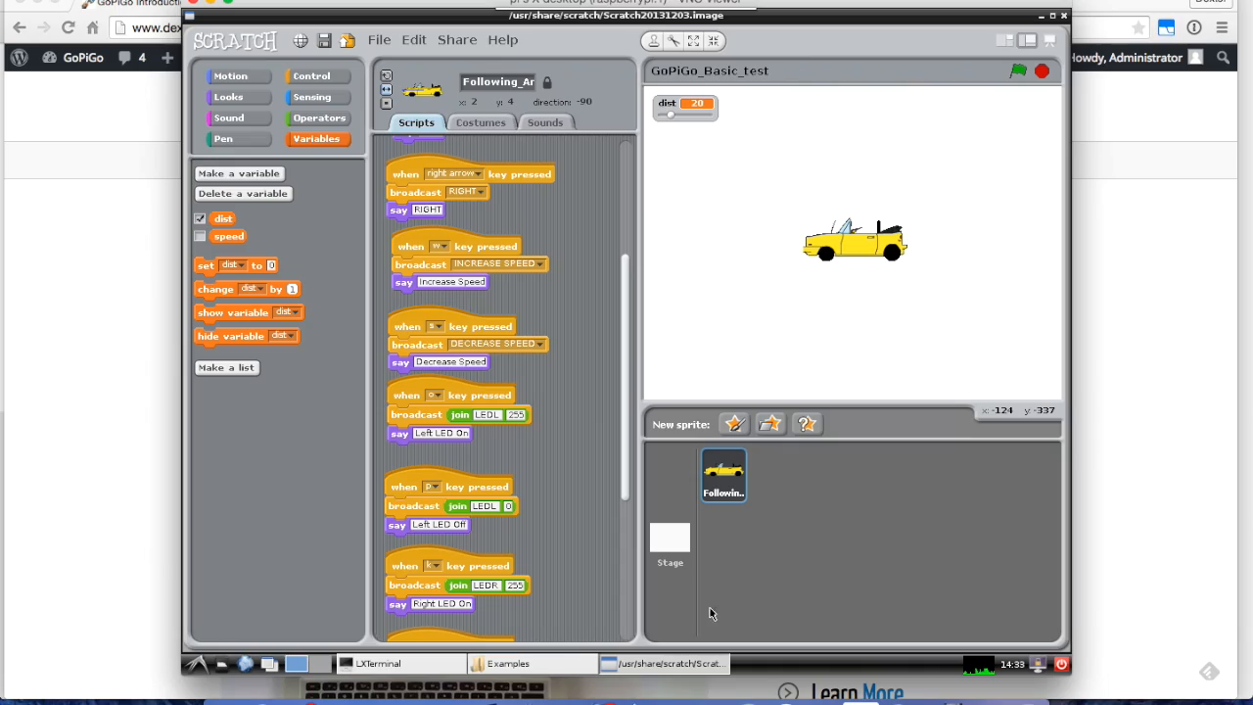